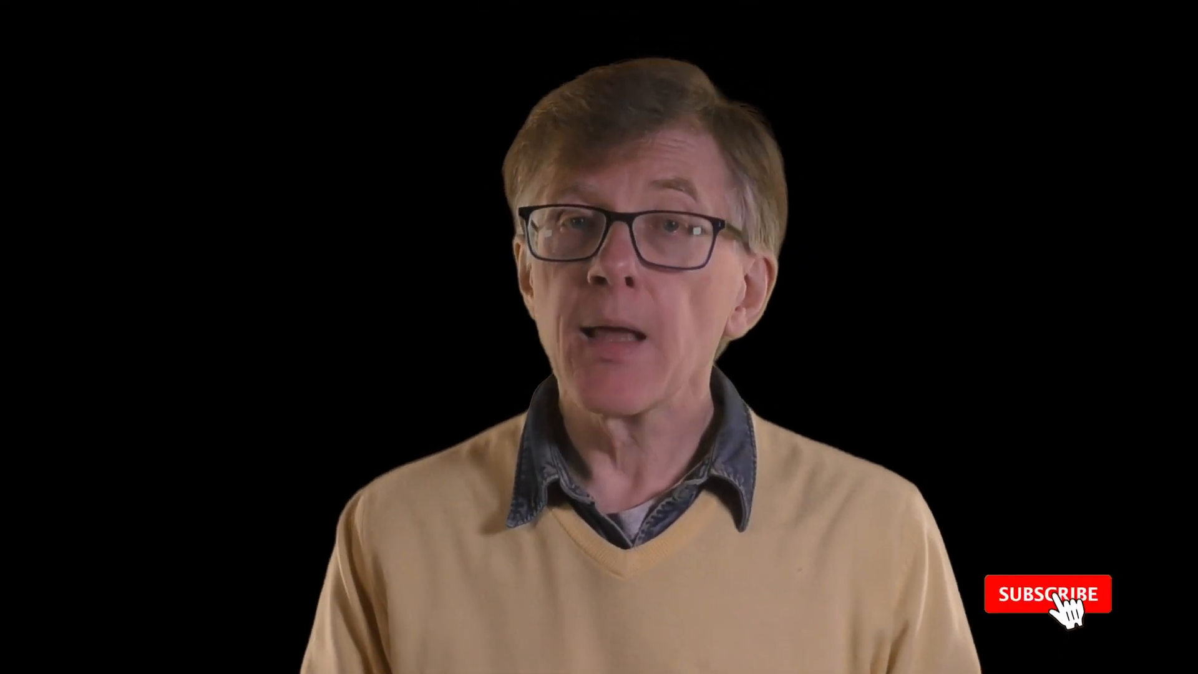
{"action": "left_click", "coordinate": [1048, 595]}
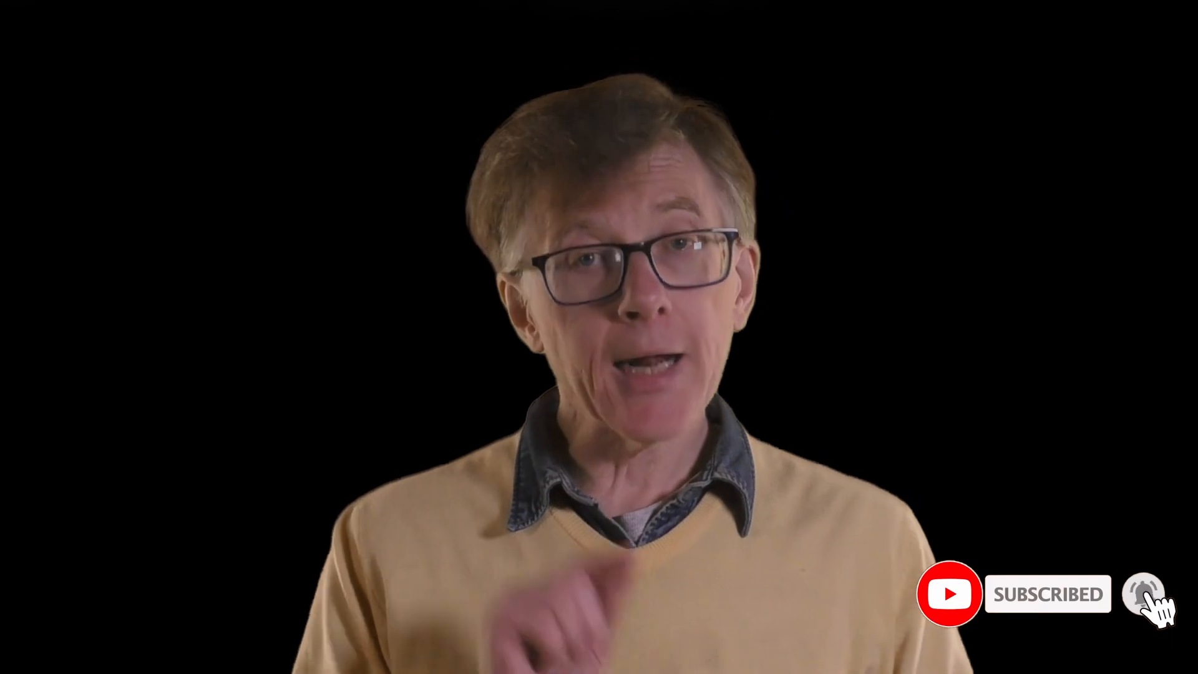